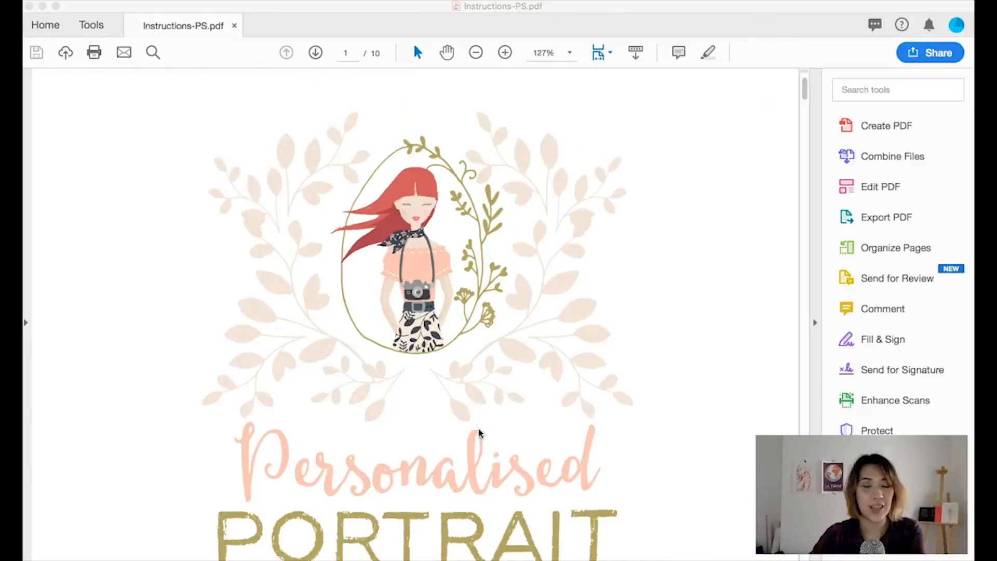
Step: Scroll the Instructions-PS.pdf from the cover down to page 7 on arm positions and unused layers
scroll(down, 3)
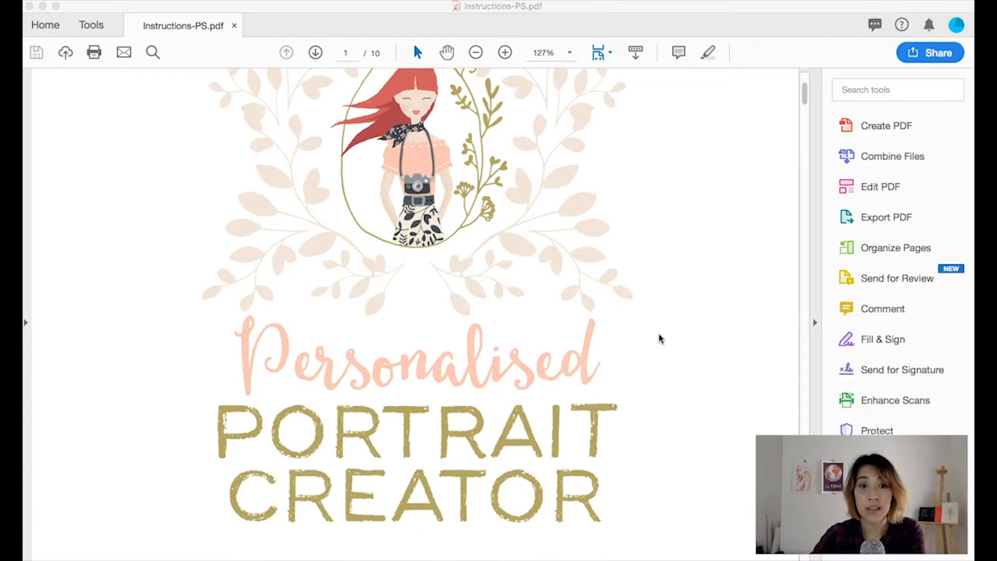
scroll(down, 3)
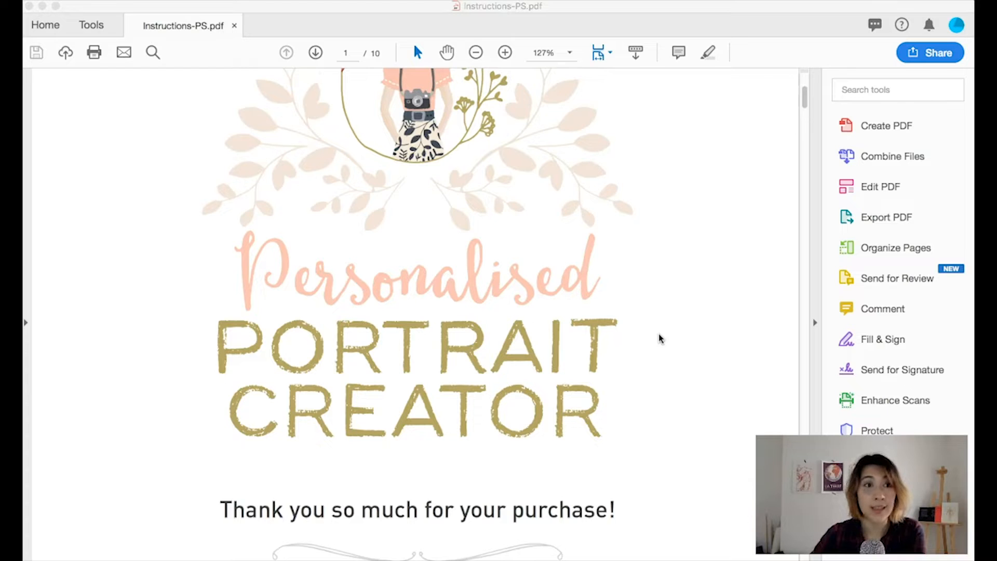
scroll(down, 3)
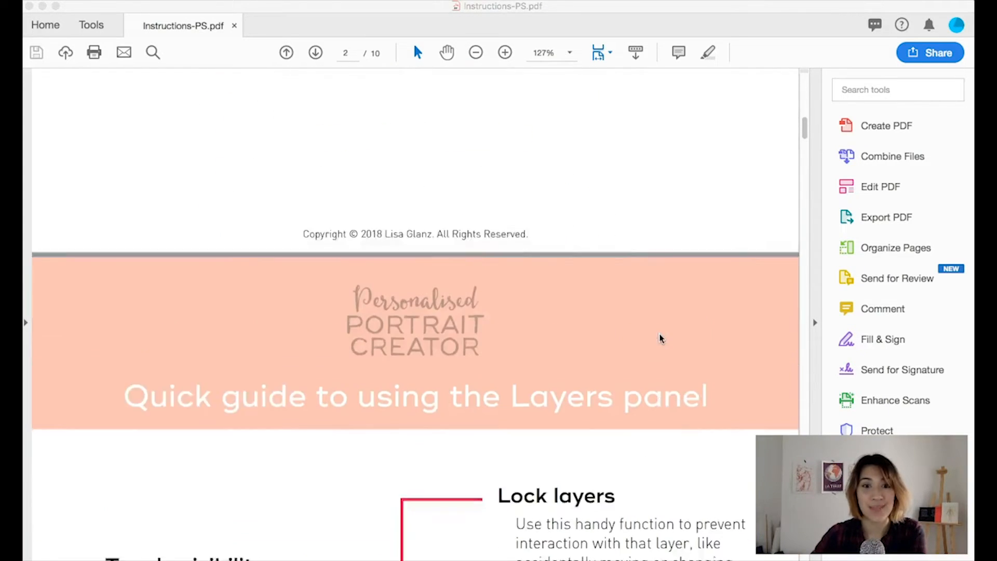
scroll(down, 3)
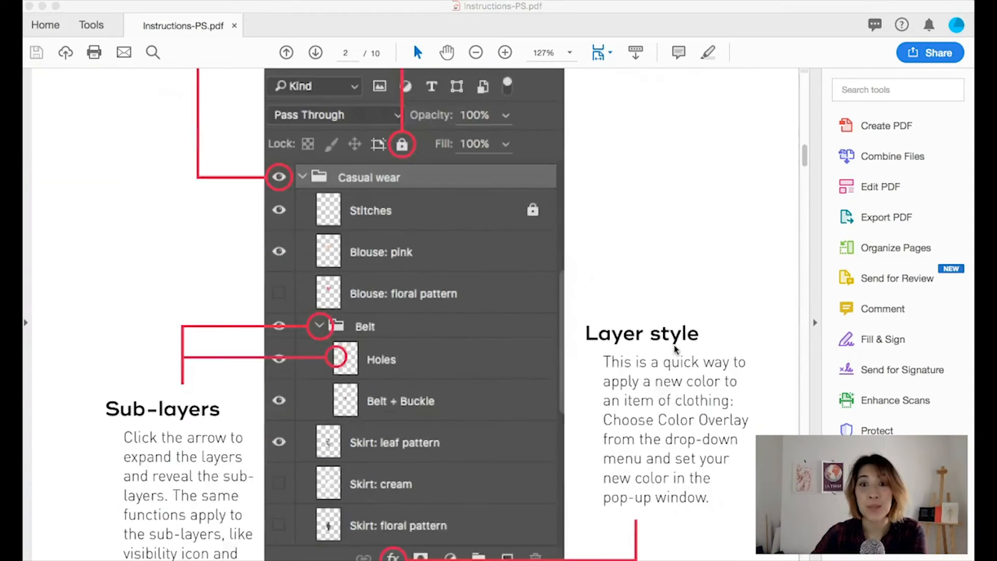
click(316, 52)
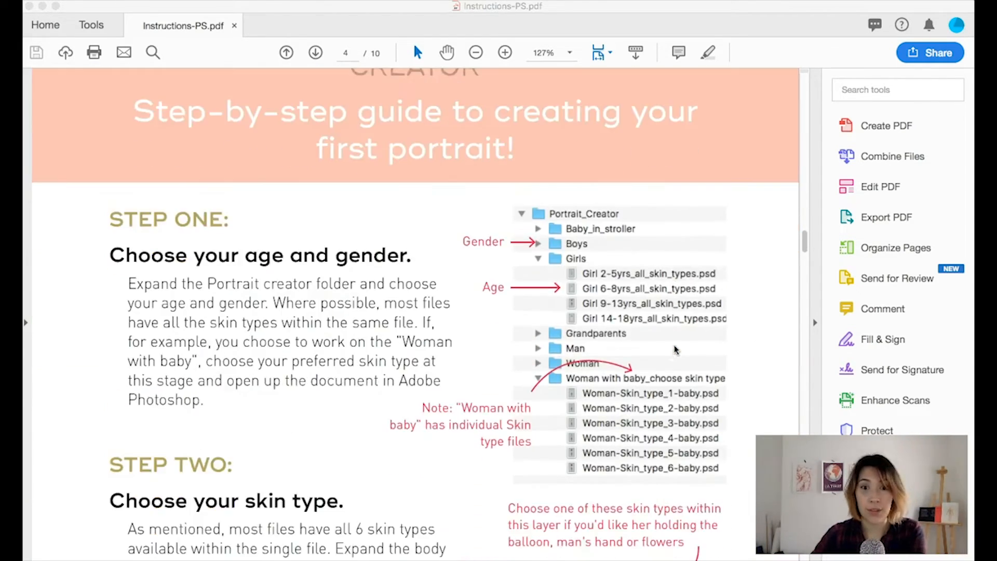
scroll(down, 3)
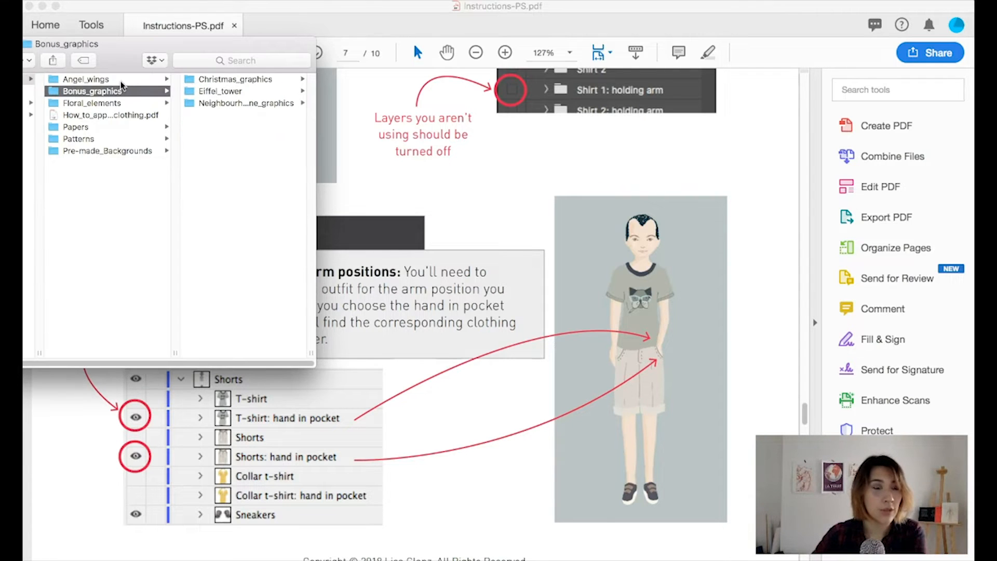
Step: Browse Extras > Bonus_graphics and Pets > Cats, then enter the Portrait_Creator body-template folder
click(236, 79)
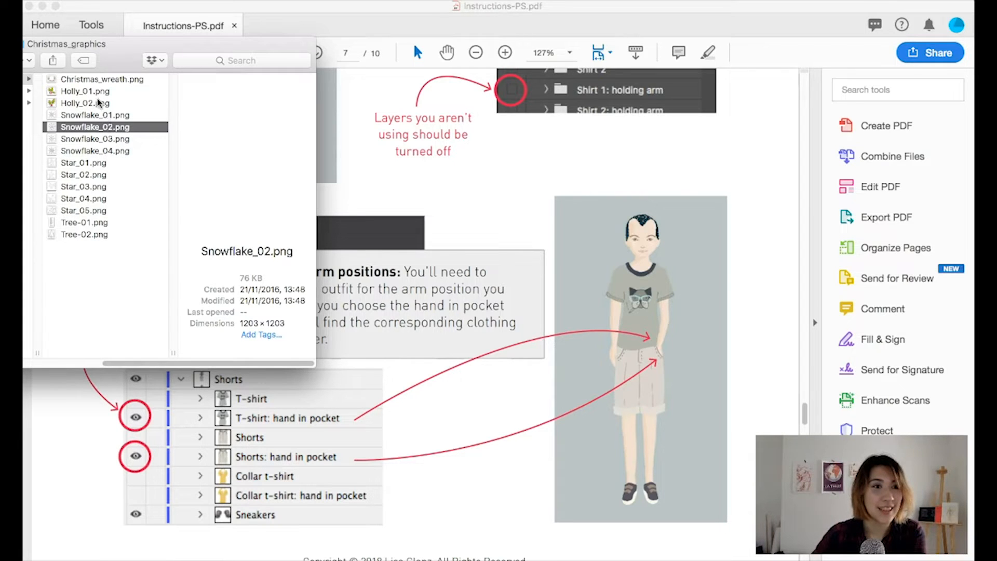
click(84, 103)
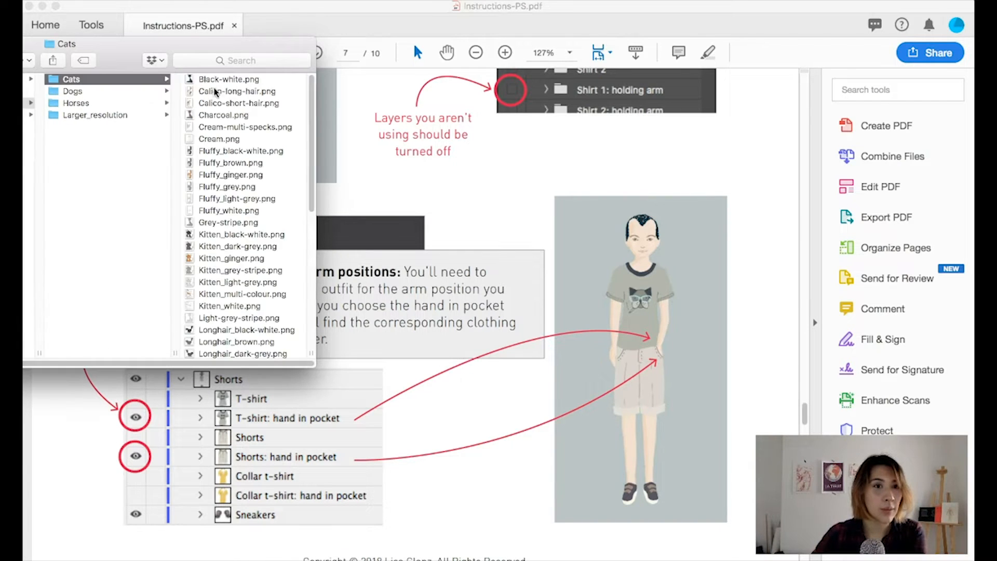
click(100, 281)
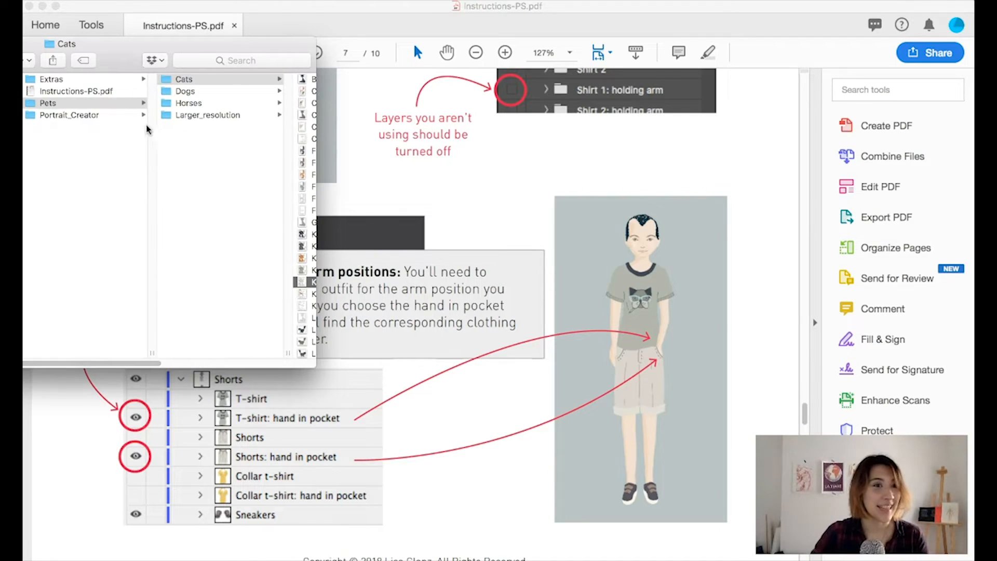
click(68, 115)
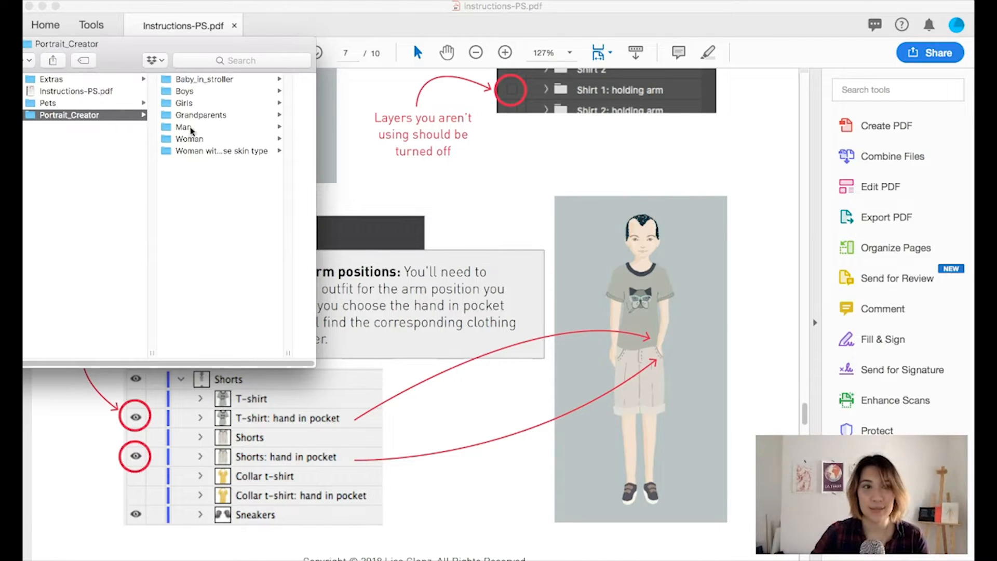
mouse_move(213, 156)
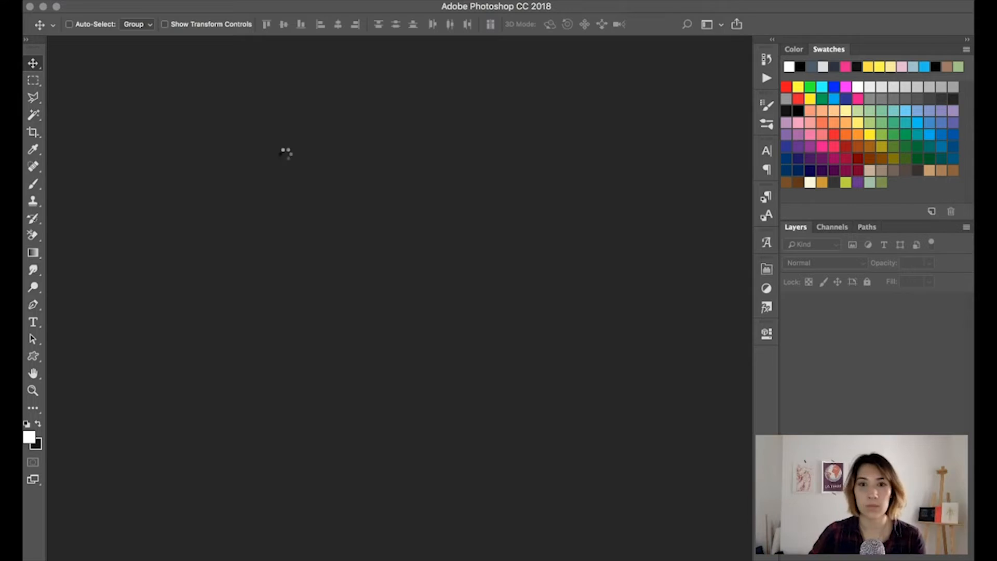
Step: Open Body_shape1_all_skin_types.psd and expand the Woman group to show its skin-type groups
click(206, 123)
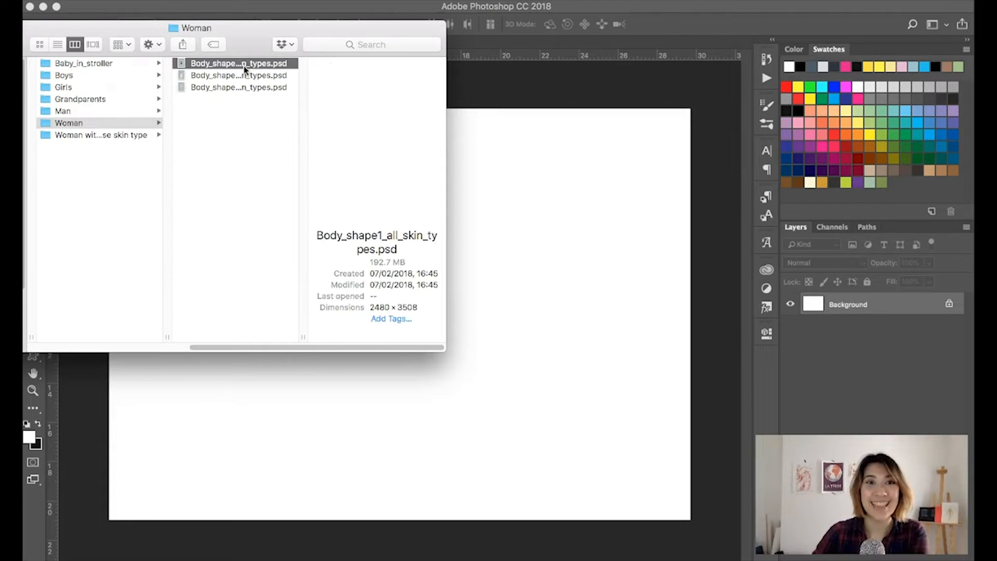
click(239, 75)
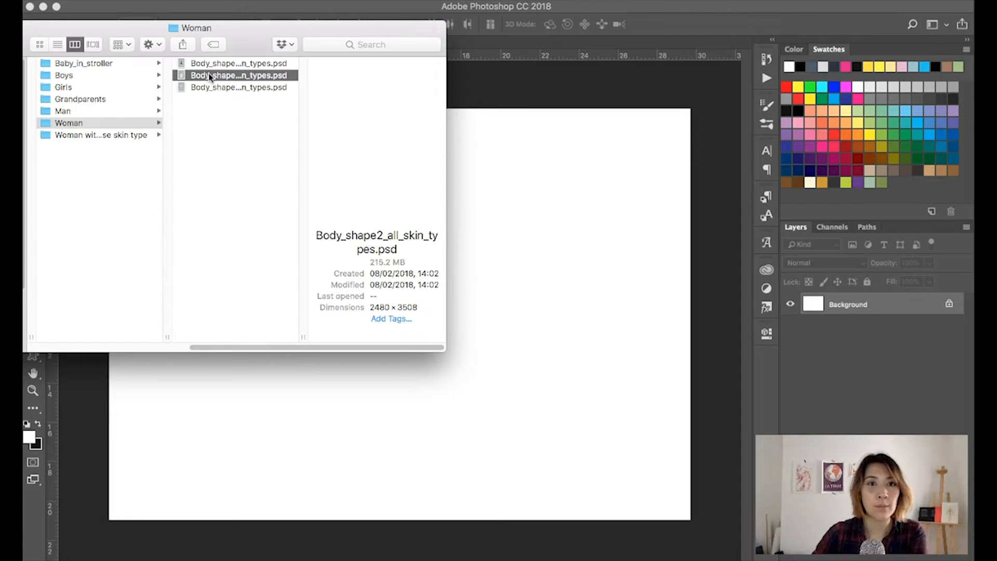
double_click(239, 75)
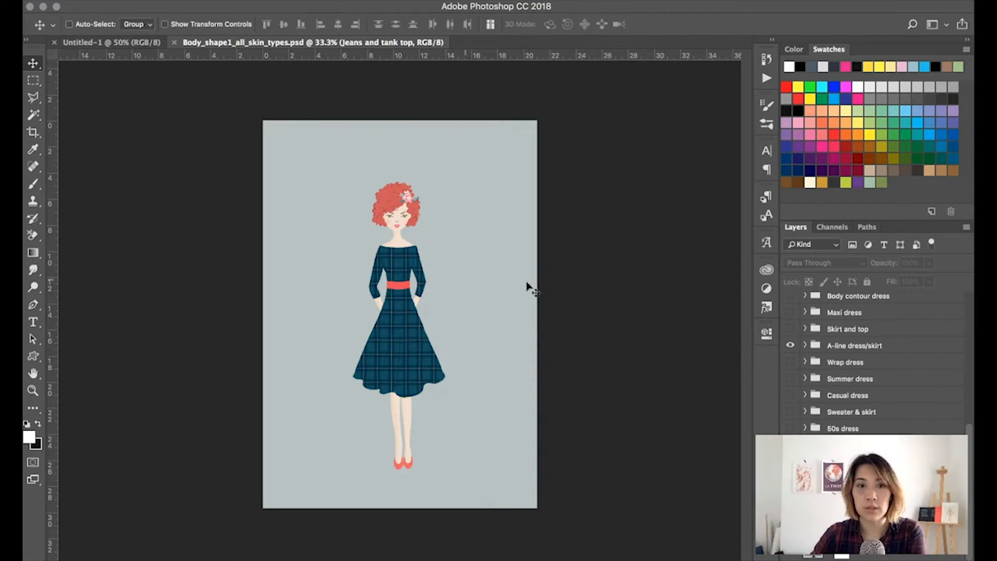
mouse_move(942, 369)
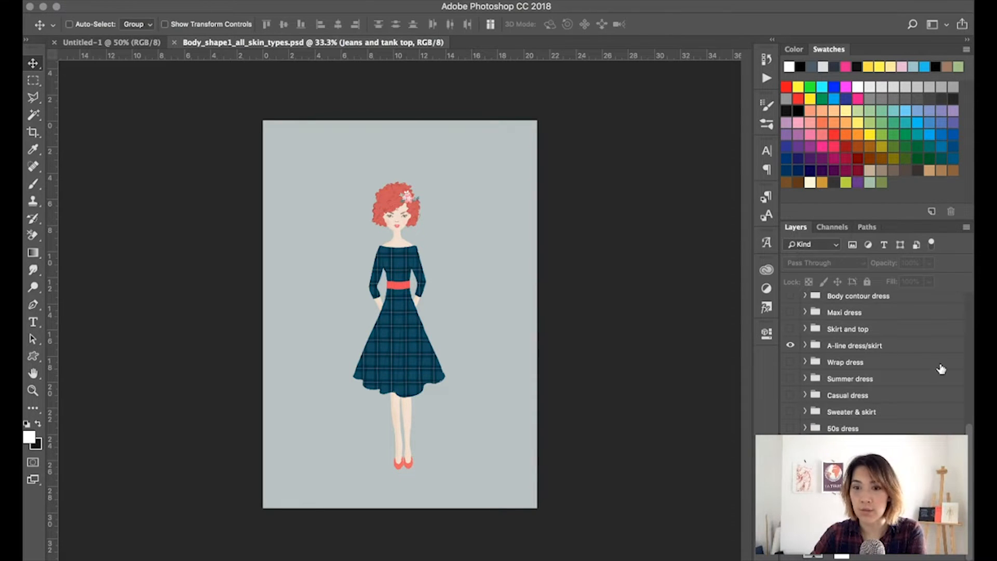
scroll(down, 3)
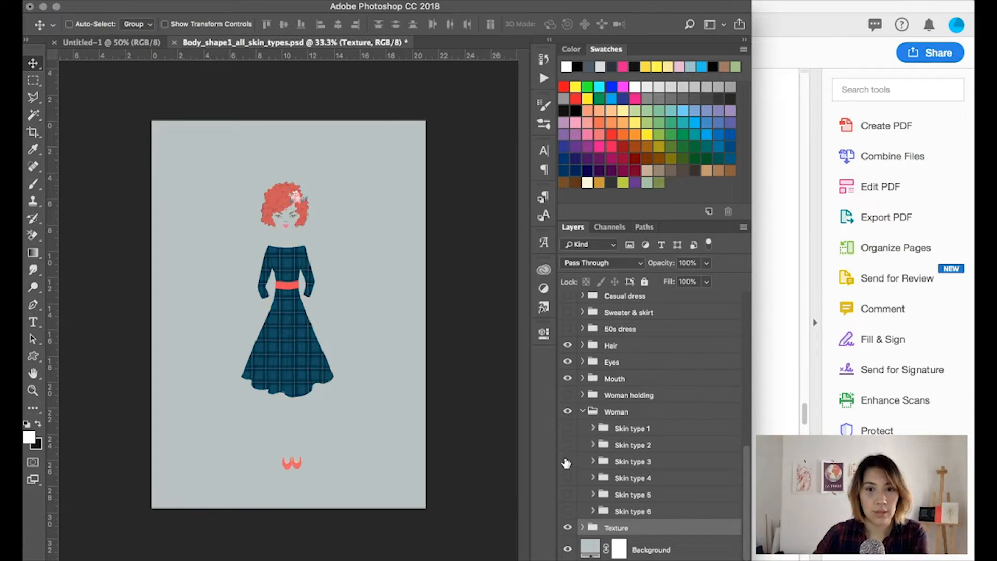
Step: Show Skin type 1 with the brown bob and hide the red hair and plaid A-line dress
click(568, 462)
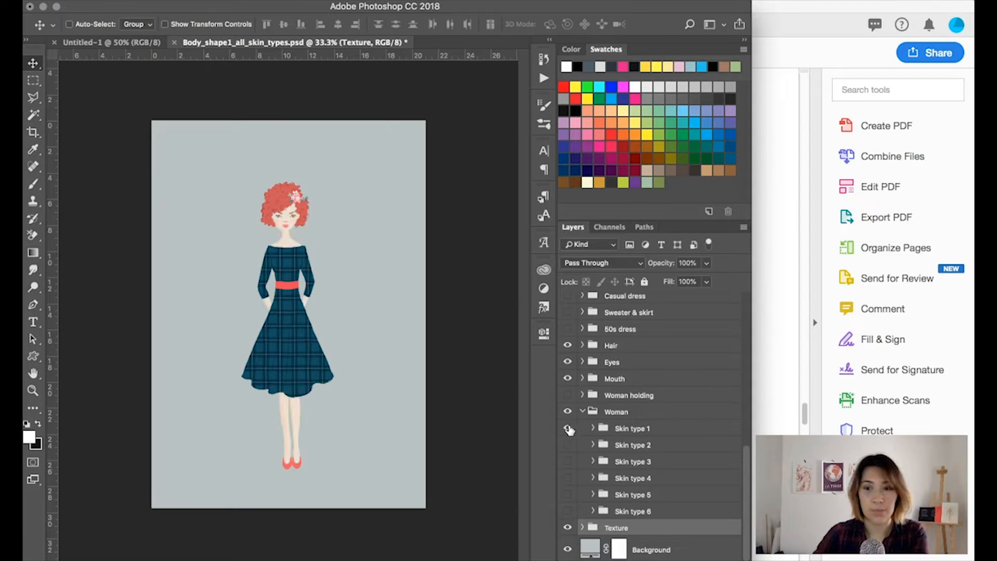
click(567, 445)
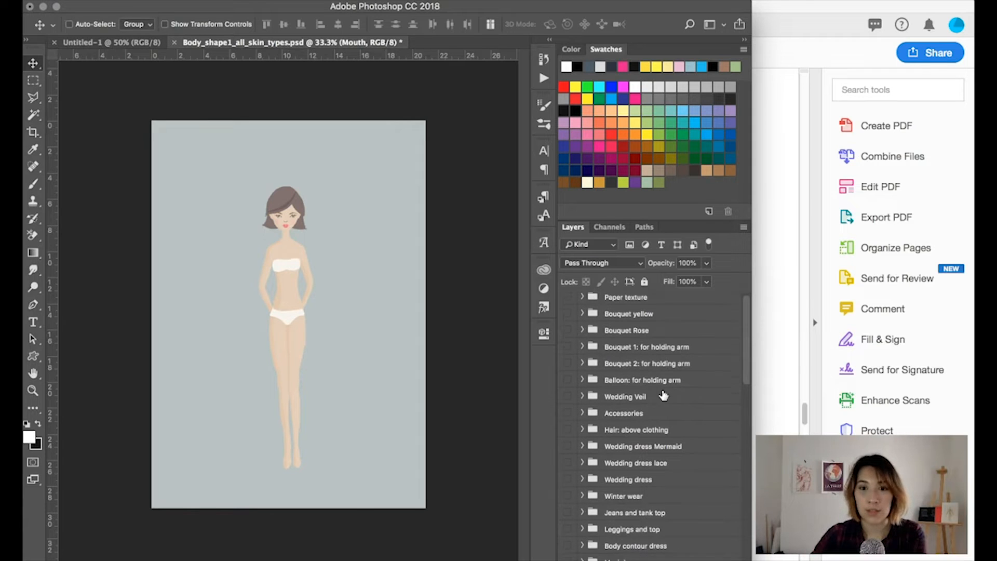
Step: Turn on the Winter wear group with its Coat and Boots layers
scroll(down, 3)
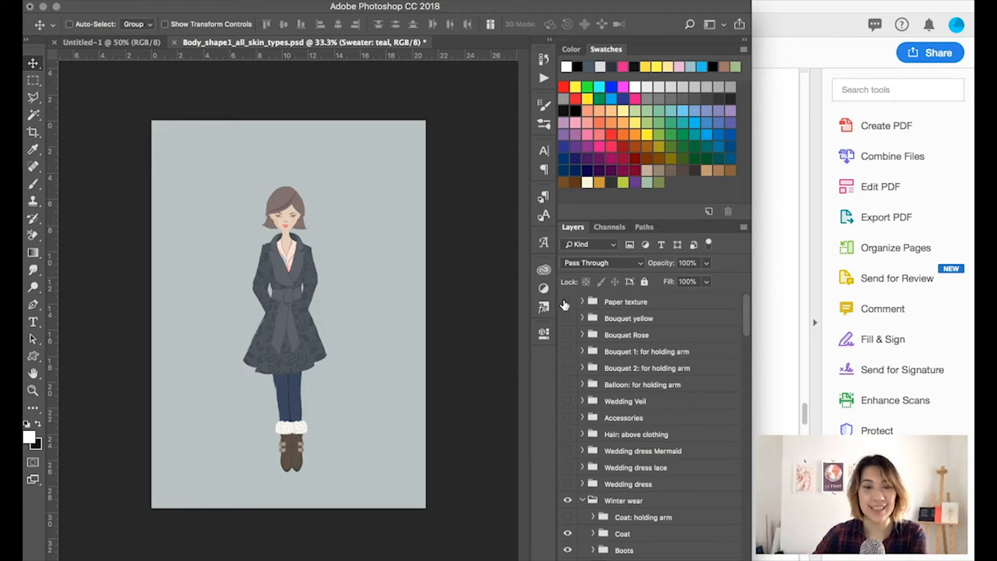
mouse_move(326, 551)
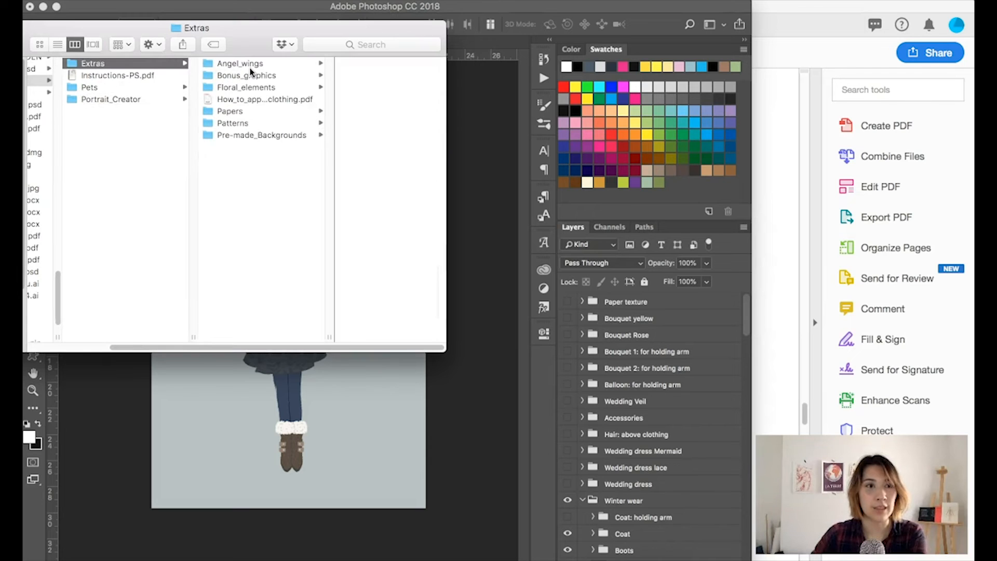
Step: Go to Portrait_Creator > Pets > Cats and select Shorthair_white.png after previewing other cats
click(110, 100)
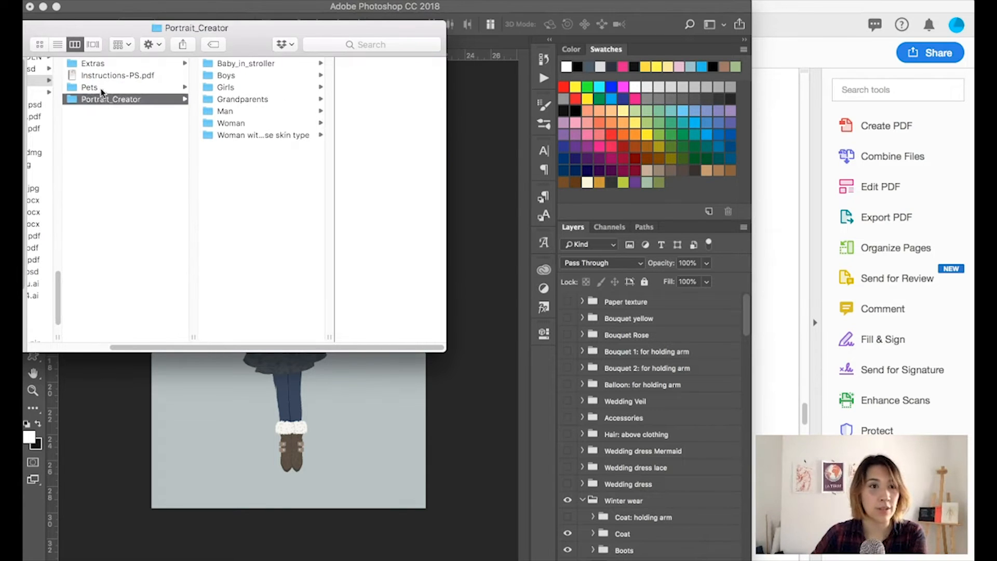
click(90, 88)
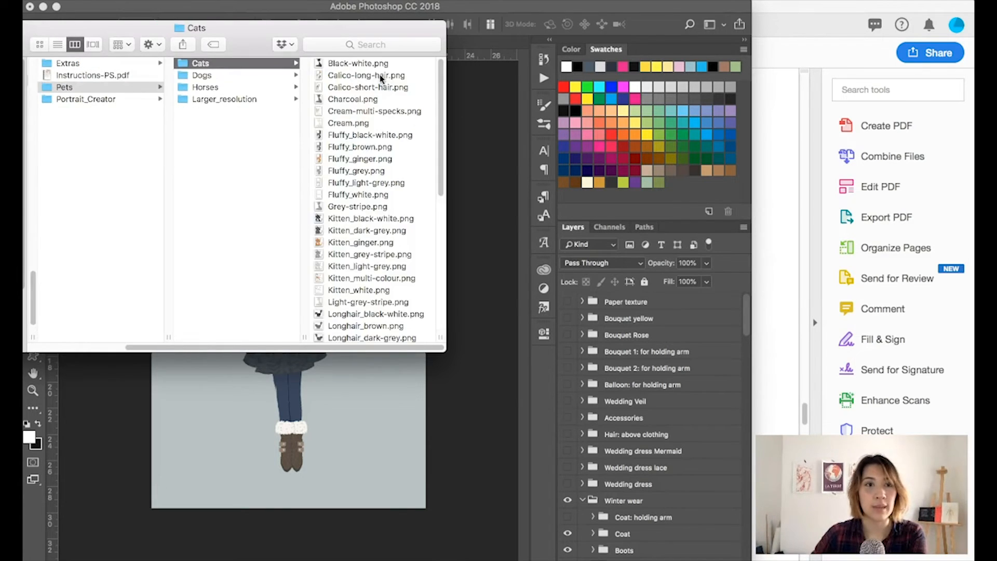
click(236, 218)
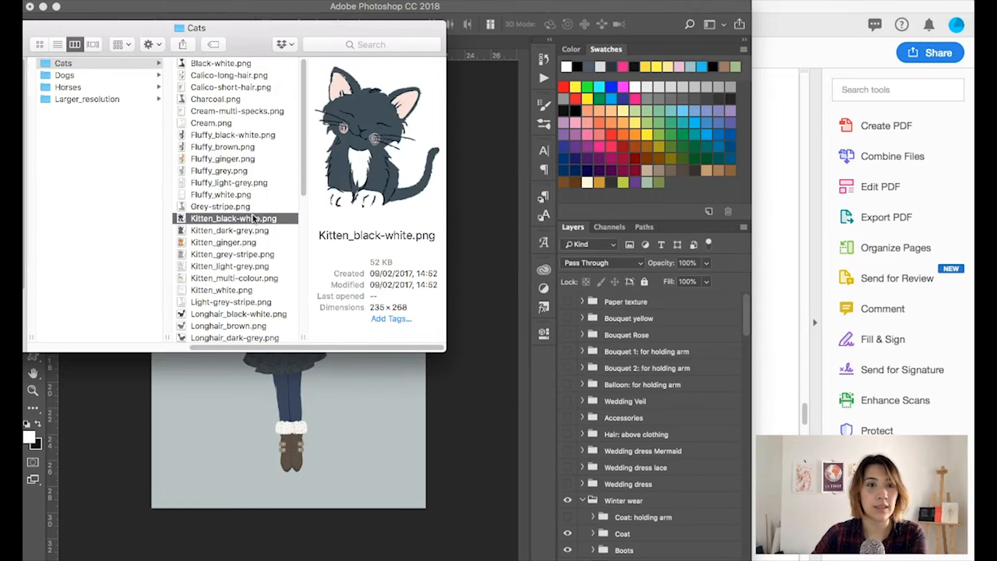
click(231, 183)
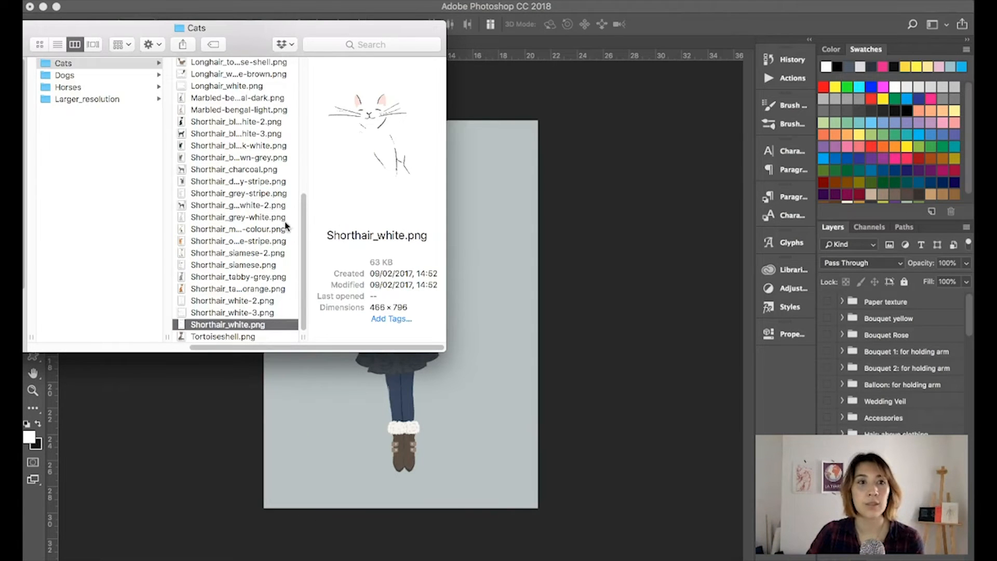
mouse_move(487, 470)
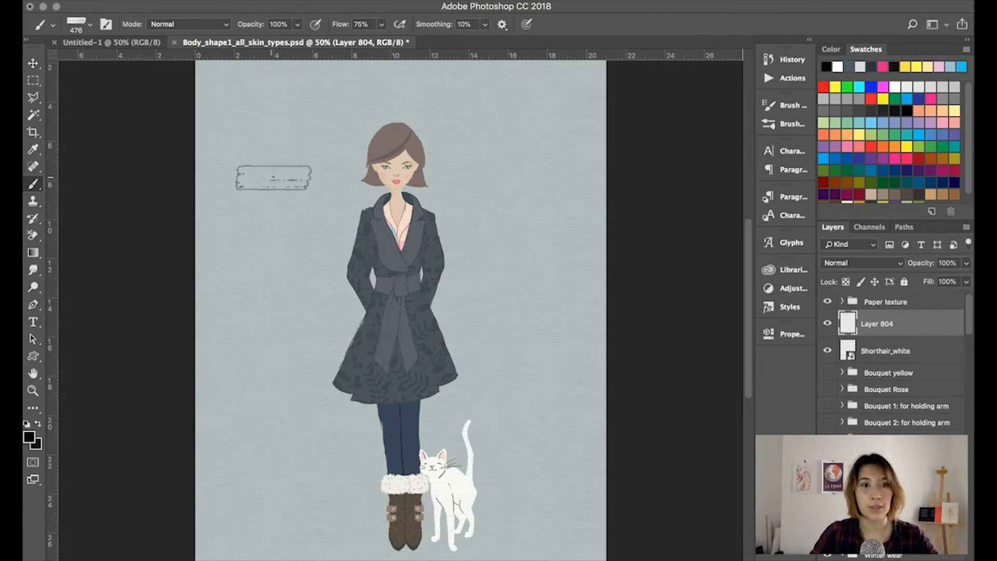
Step: Choose a brush preset for painting black patches on the placed white shorthair cat
click(90, 24)
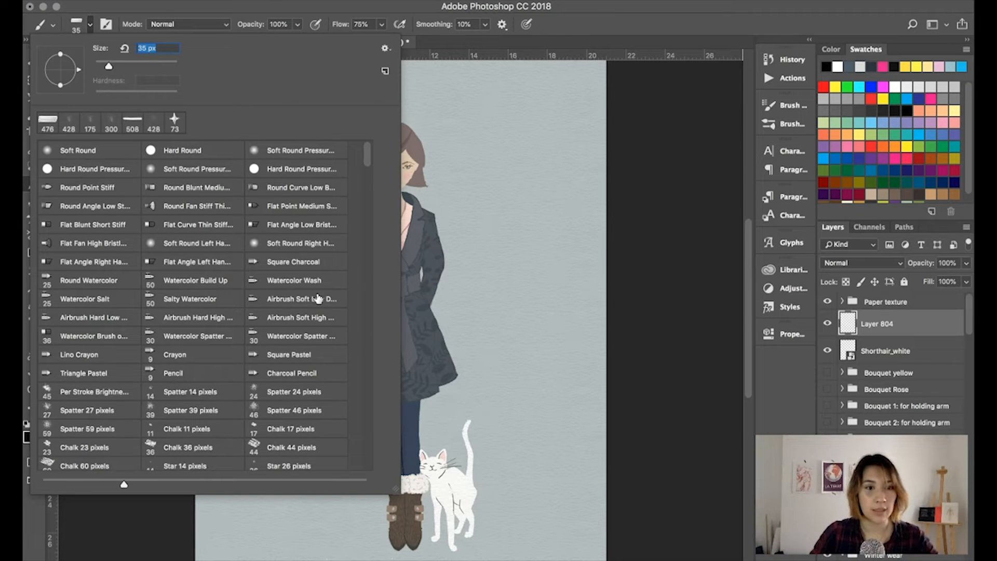
mouse_move(102, 300)
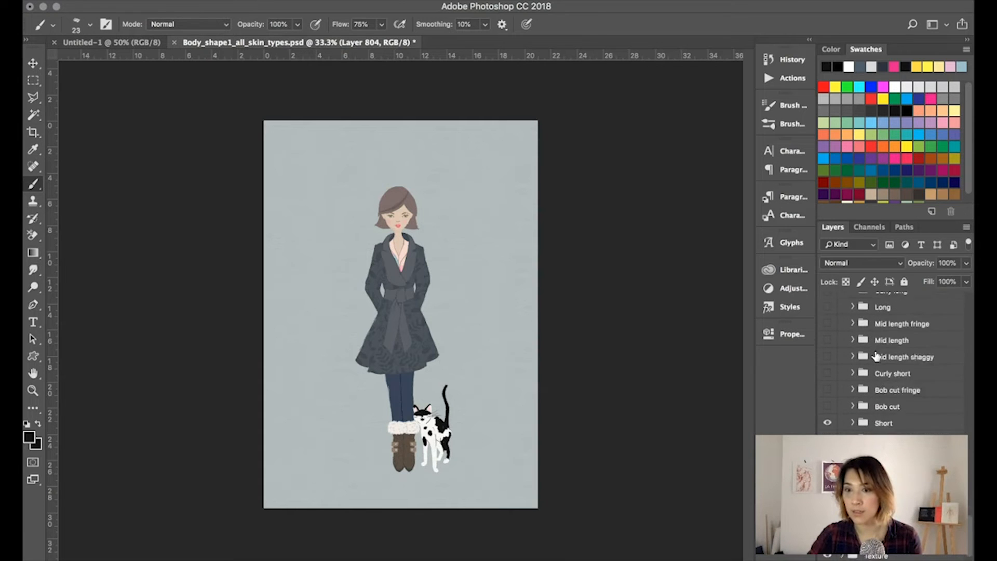
Step: In the Short hair group, show the Blonde layer and then turn on the Ebony hair colour
scroll(down, 3)
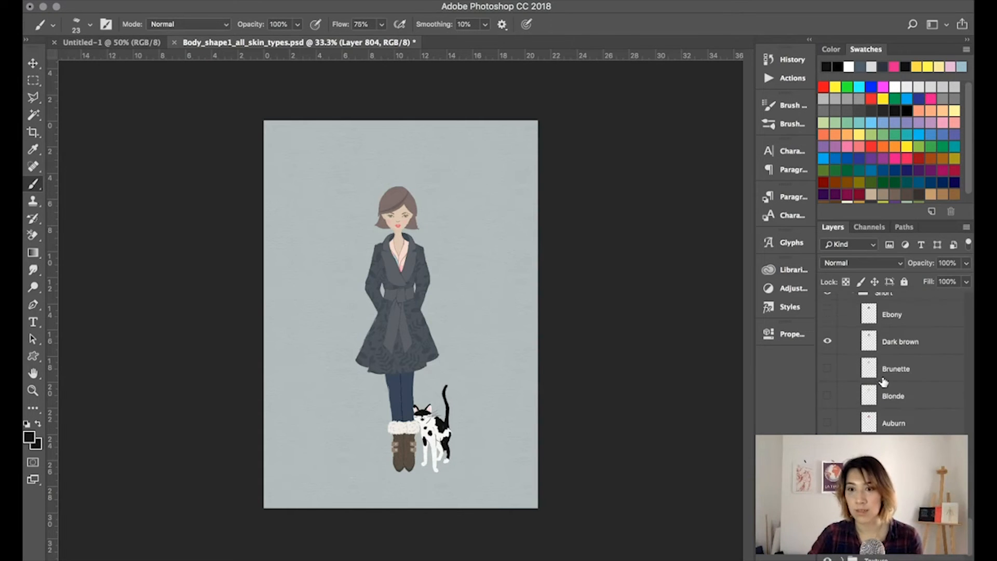
click(900, 336)
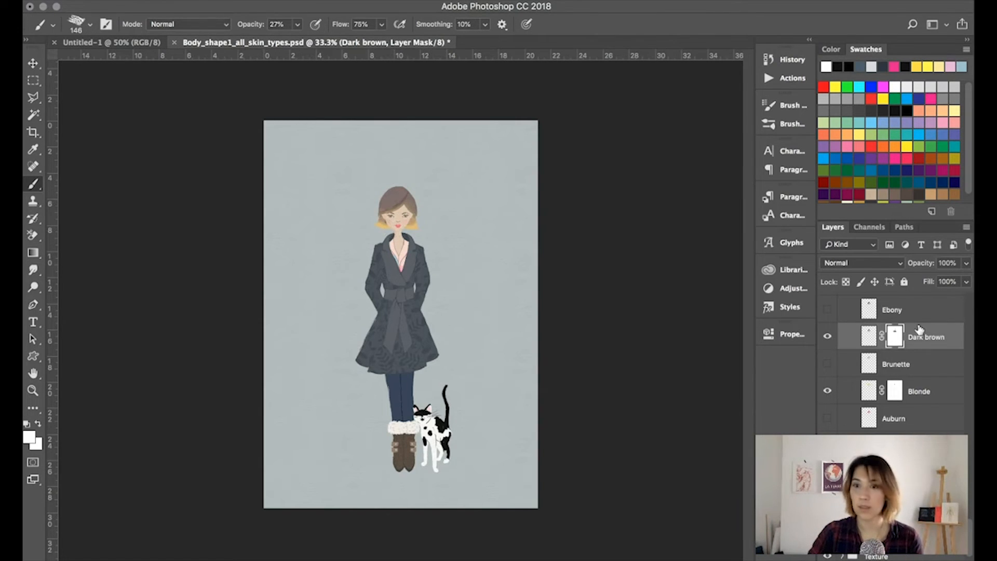
click(828, 310)
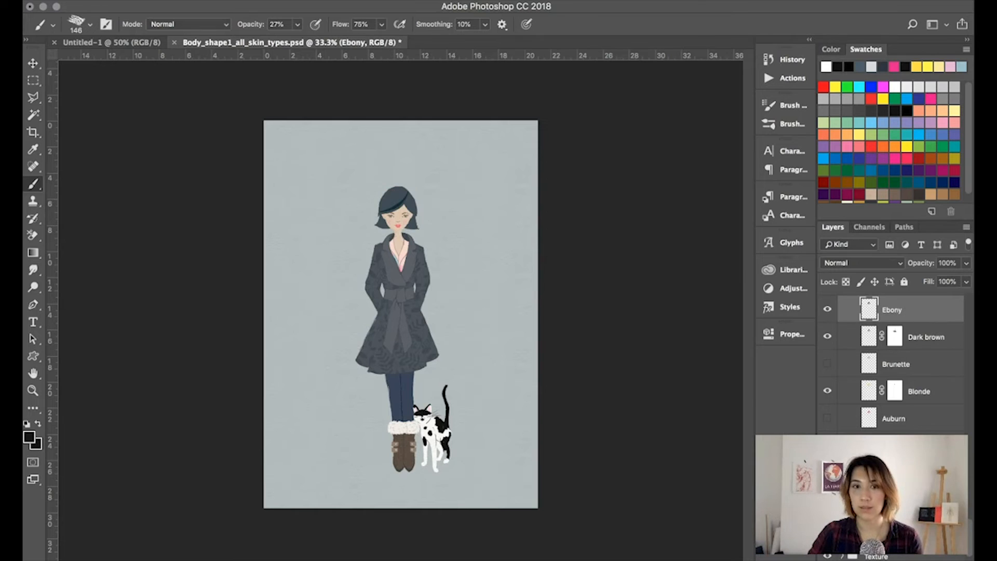